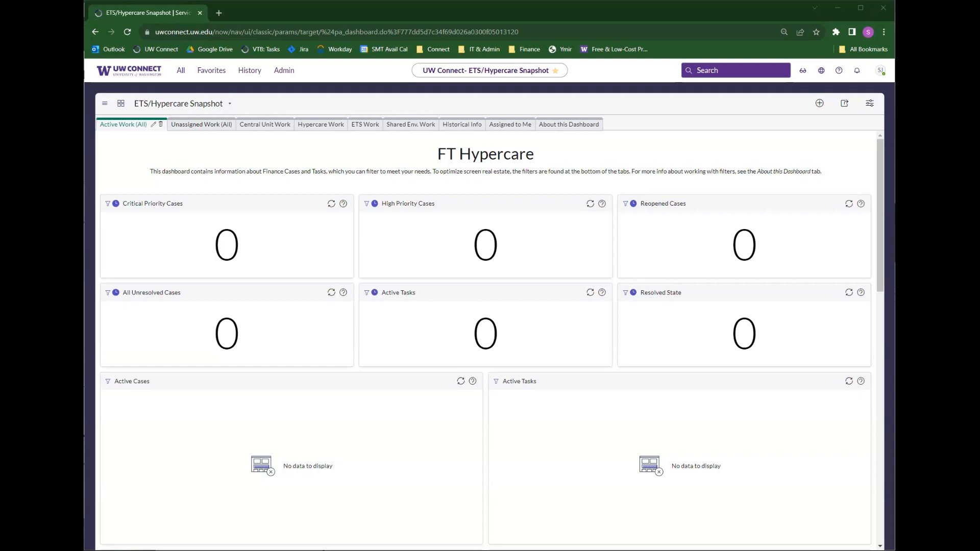
{"action": "mouse_move", "coordinate": [535, 133]}
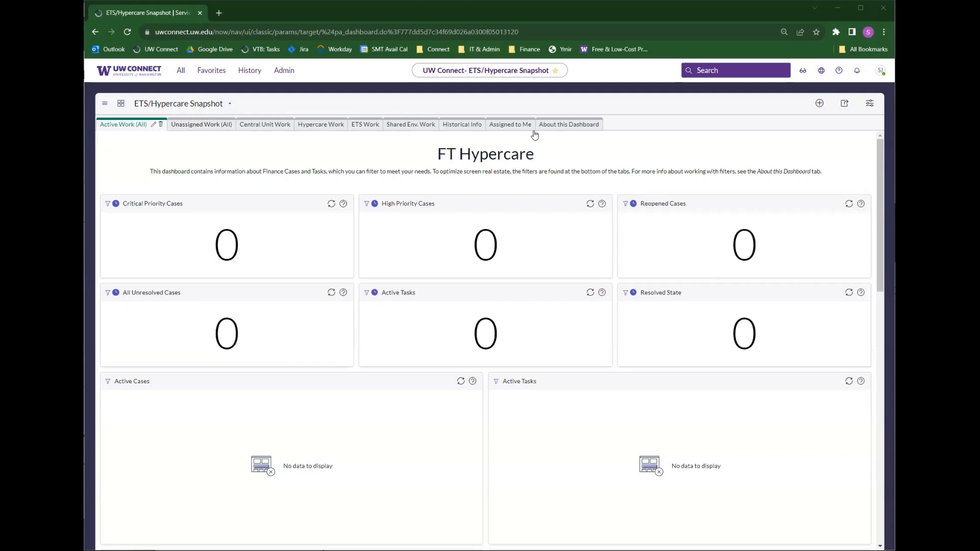
{"action": "mouse_move", "coordinate": [463, 100]}
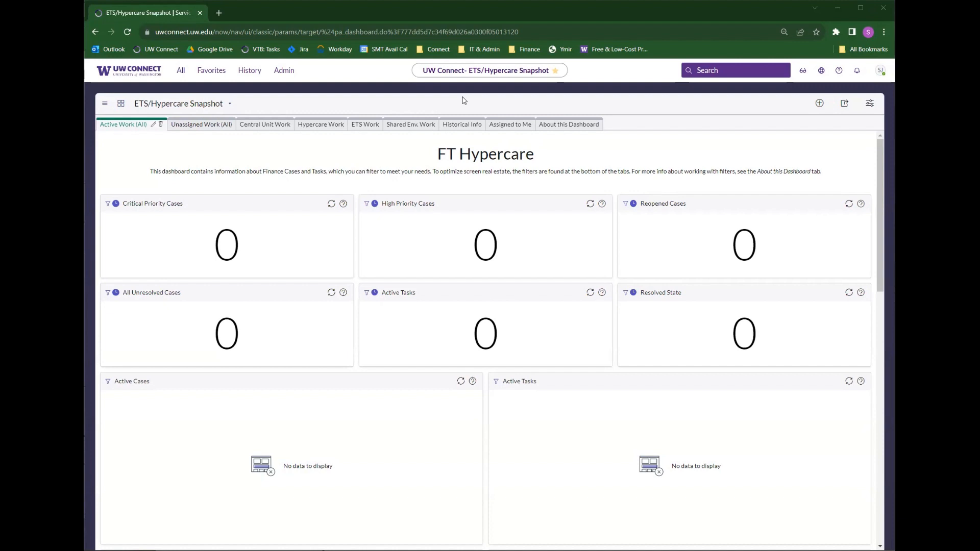
{"action": "mouse_move", "coordinate": [279, 112]}
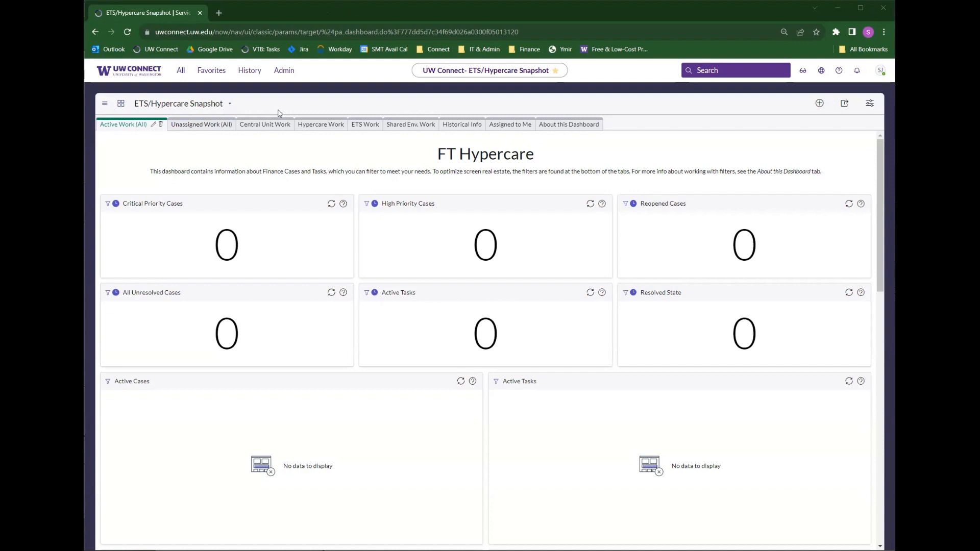
{"action": "mouse_move", "coordinate": [233, 91]}
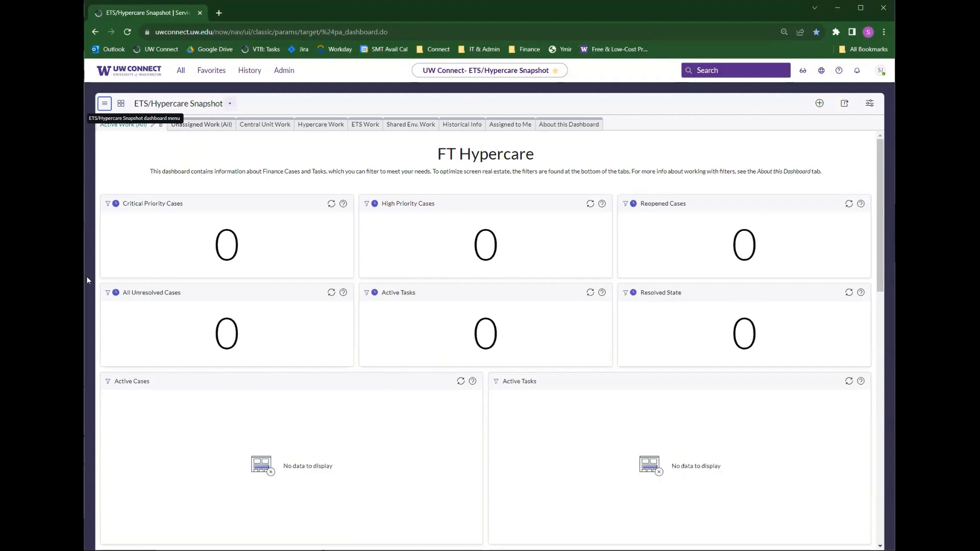
{"action": "mouse_move", "coordinate": [501, 160]}
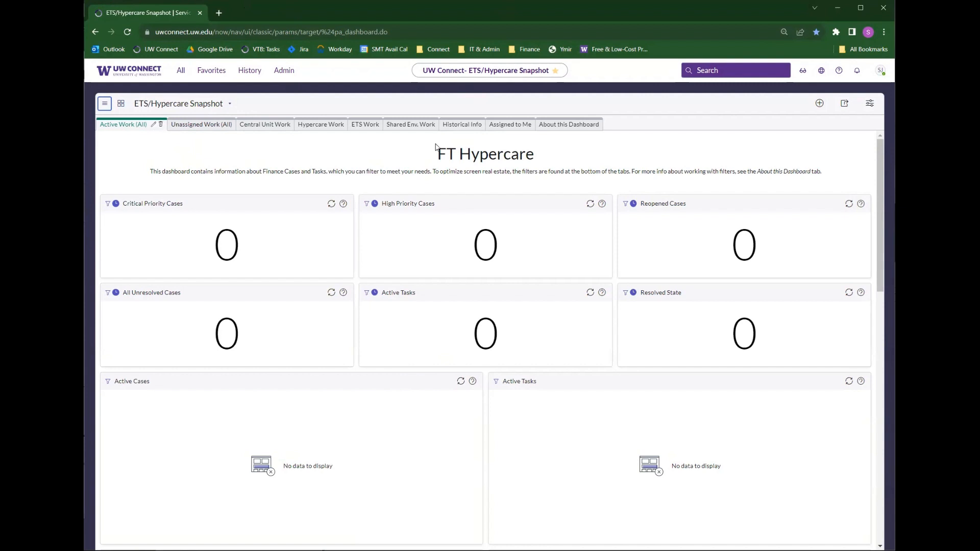
{"action": "mouse_move", "coordinate": [263, 165]}
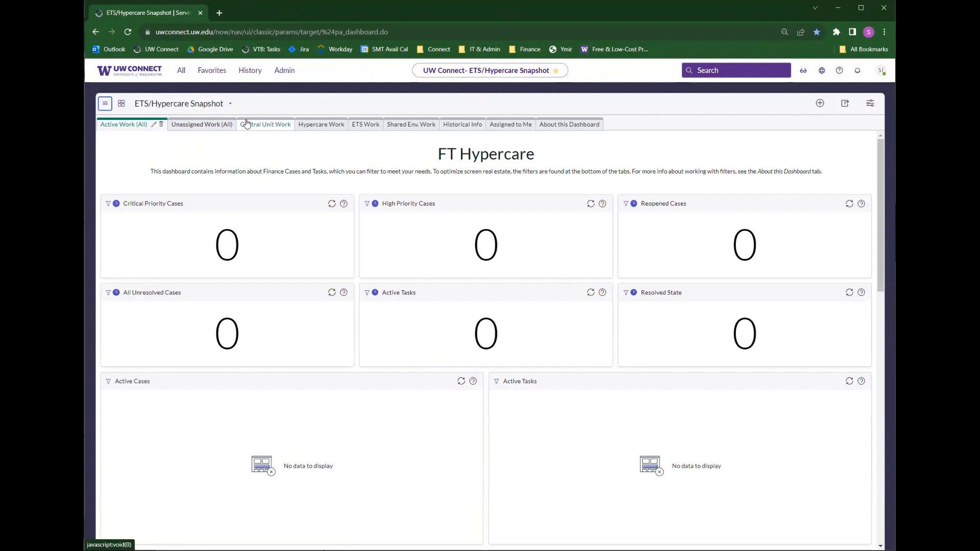
{"action": "mouse_move", "coordinate": [230, 104]}
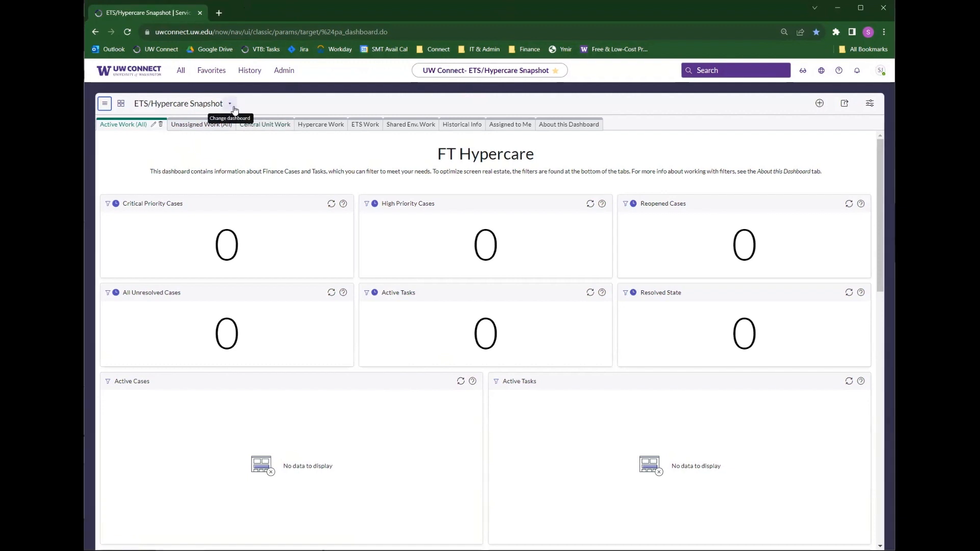
Step: Show the Dashboards picker from the arrow beside the ETS/Hypercare Snapshot title
{"action": "left_click", "coordinate": [230, 103]}
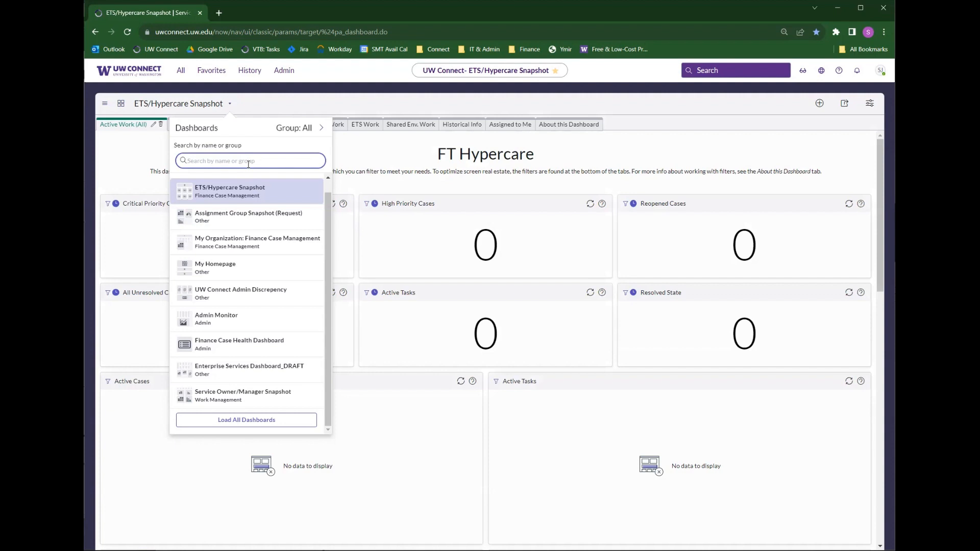
{"action": "mouse_move", "coordinate": [240, 220]}
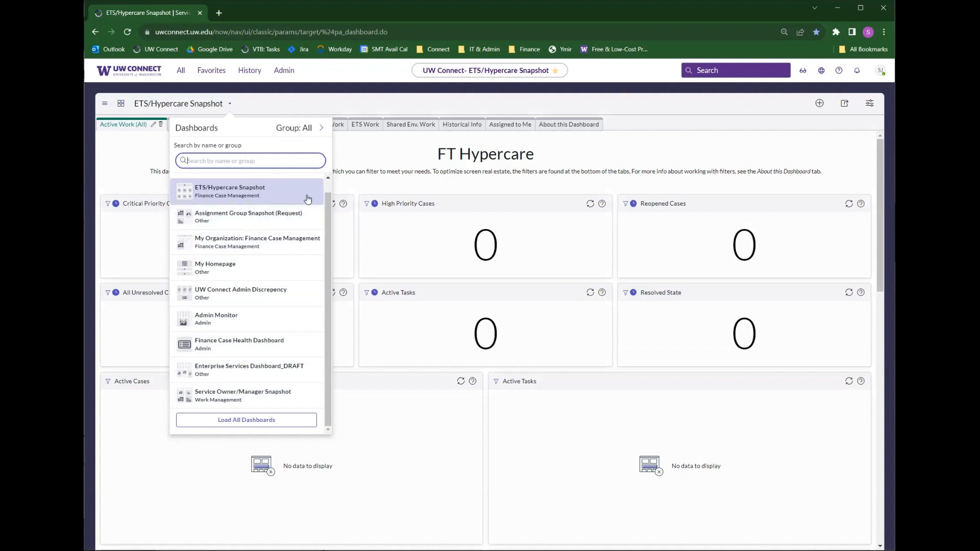
{"action": "mouse_move", "coordinate": [280, 421]}
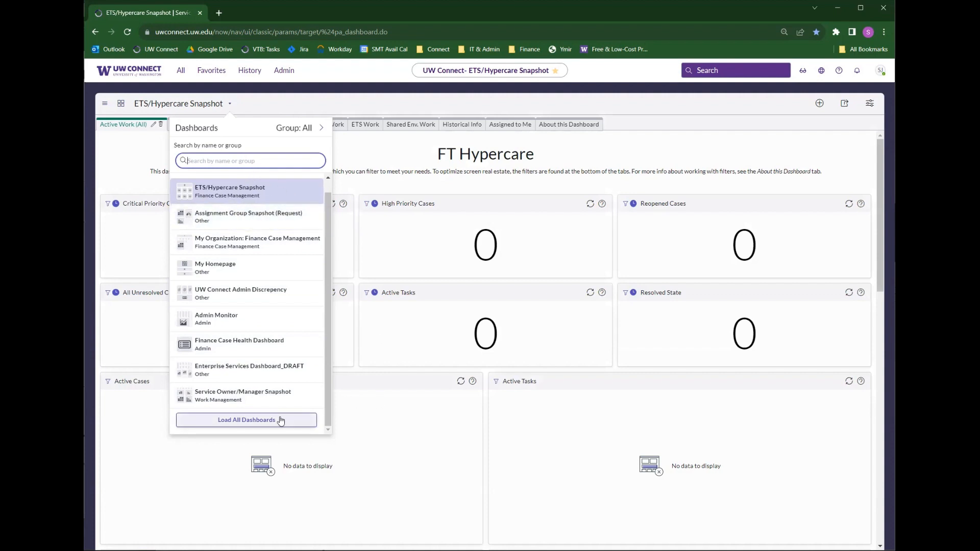
Step: Load all dashboards and filter the picker for 'group' while browsing the list
{"action": "left_click", "coordinate": [247, 421]}
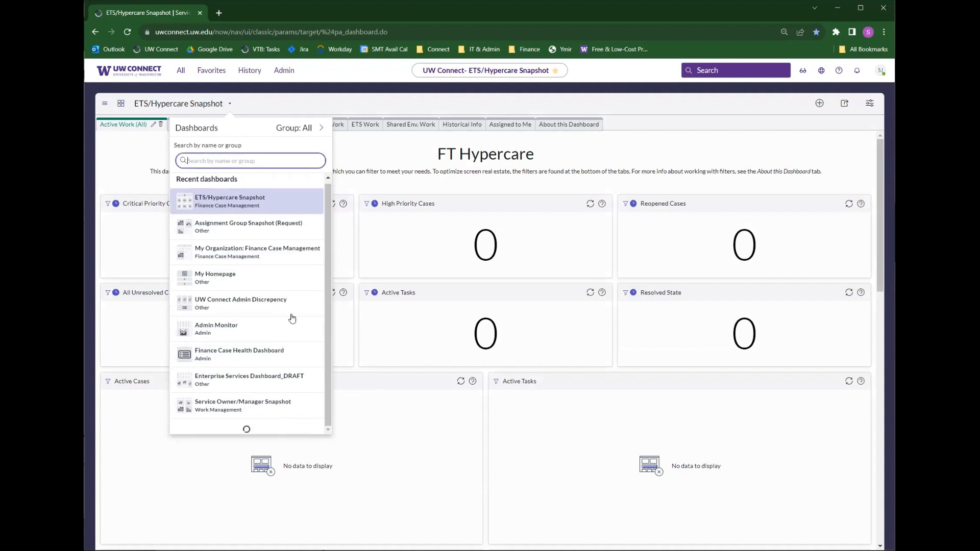
{"action": "scroll", "scroll_direction": "down", "scroll_amount": 3}
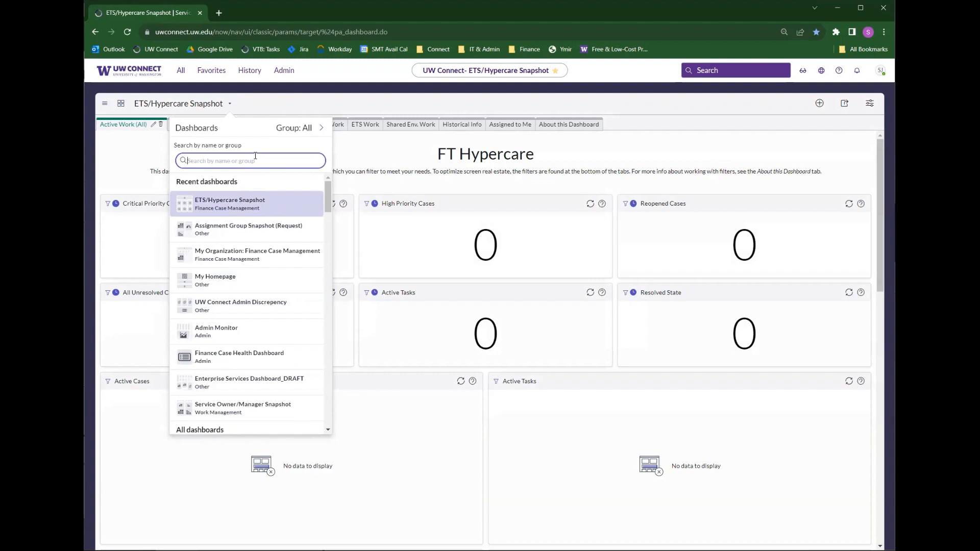
{"action": "mouse_move", "coordinate": [249, 161]}
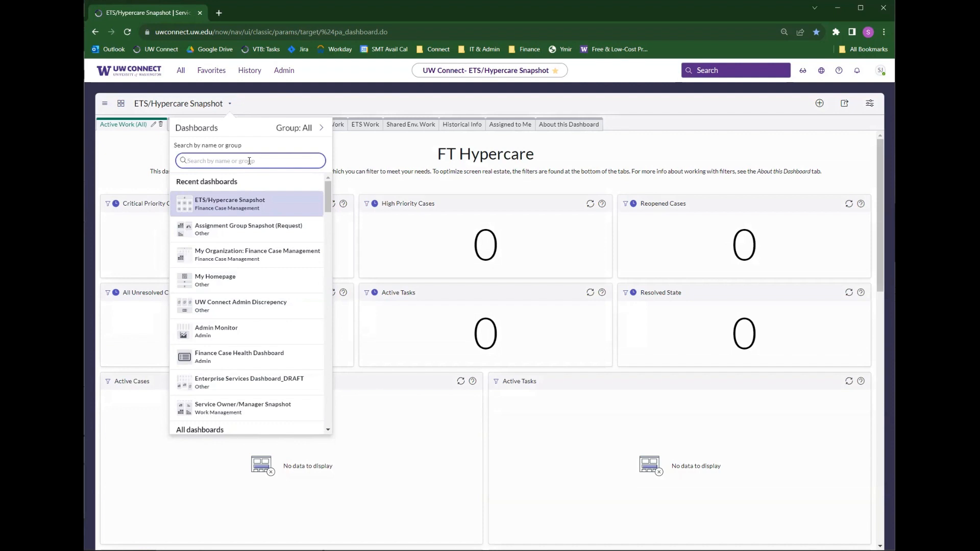
{"action": "type", "text": "group"}
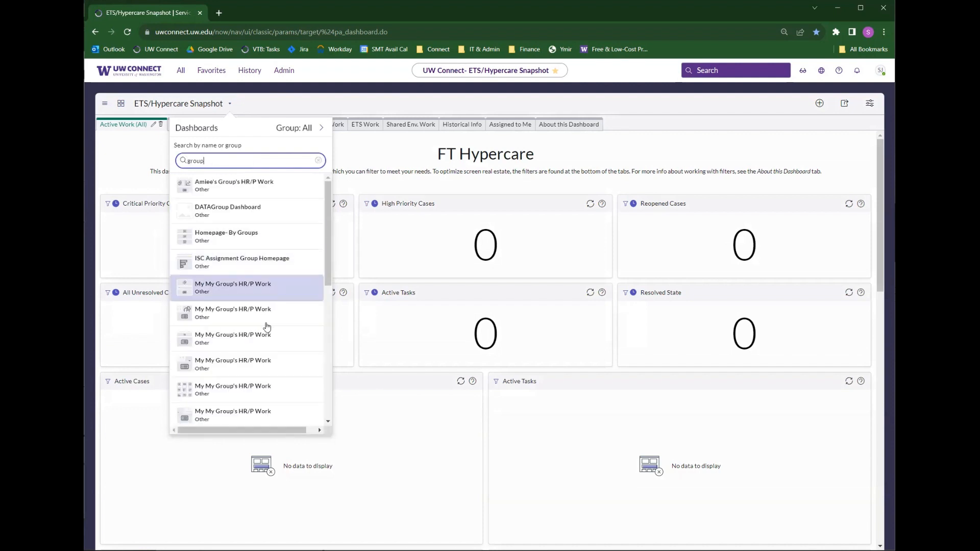
{"action": "scroll", "scroll_direction": "down", "scroll_amount": 3}
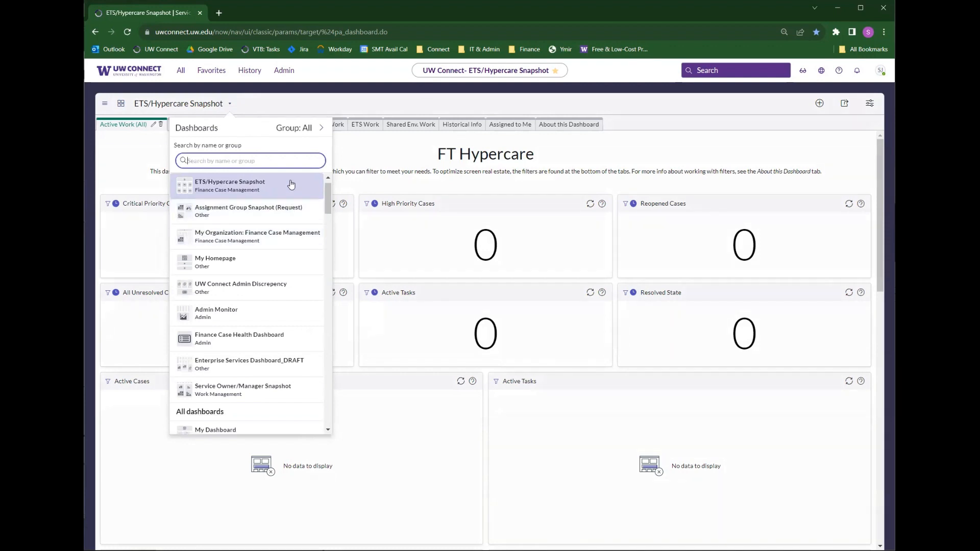
{"action": "mouse_move", "coordinate": [258, 261]}
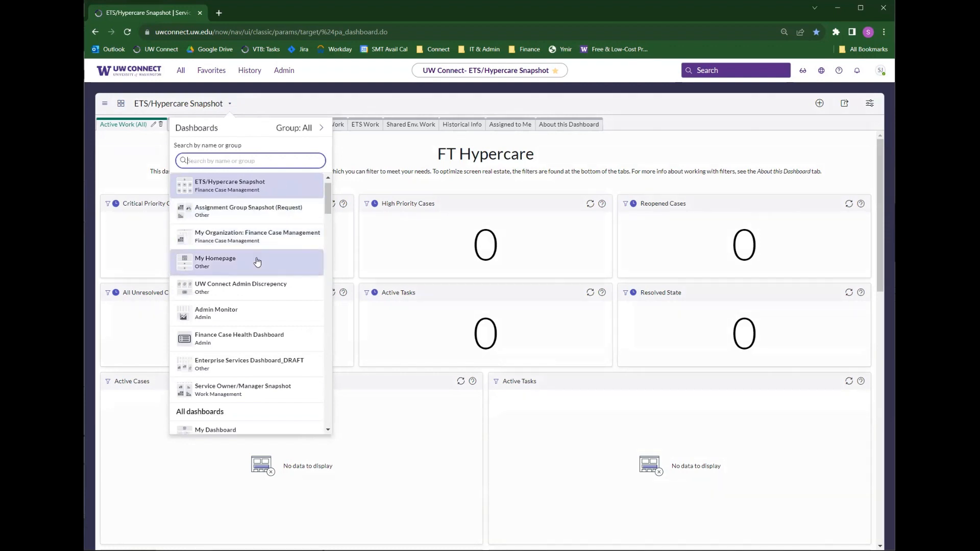
{"action": "mouse_move", "coordinate": [245, 196]}
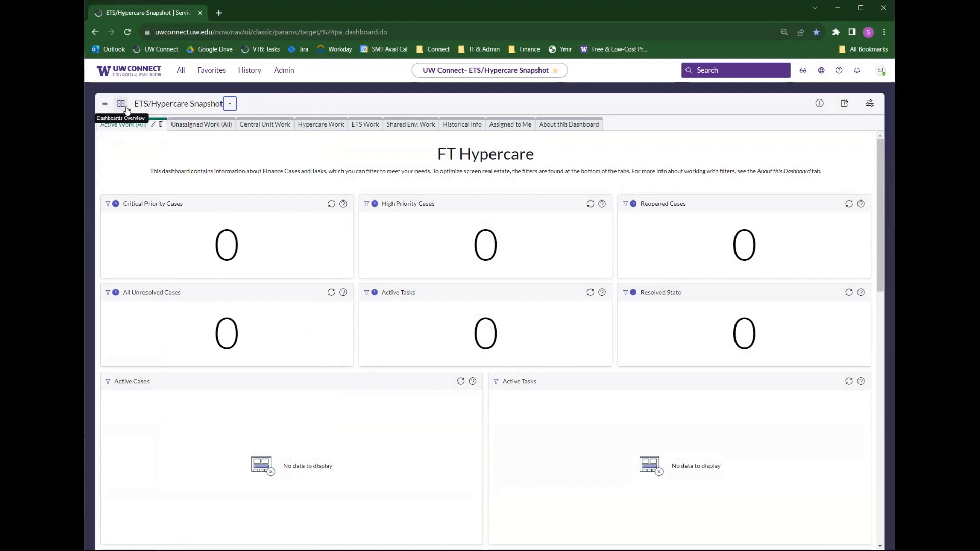
{"action": "left_click", "coordinate": [121, 104]}
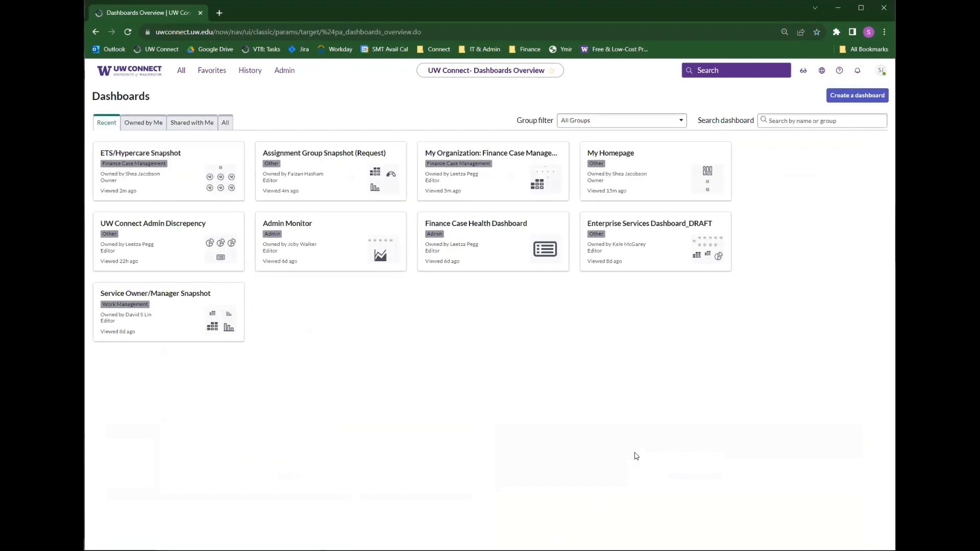
{"action": "mouse_move", "coordinate": [516, 262]}
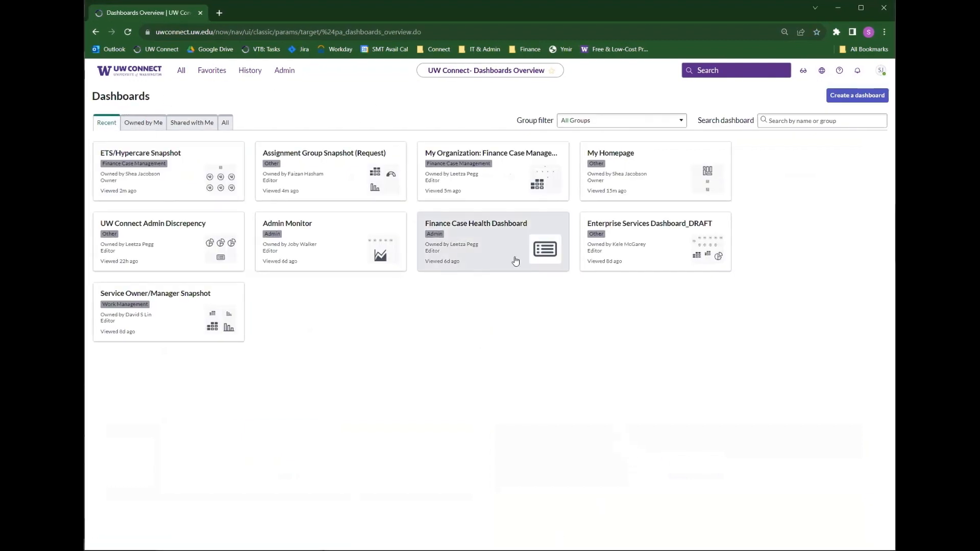
{"action": "mouse_move", "coordinate": [290, 312]}
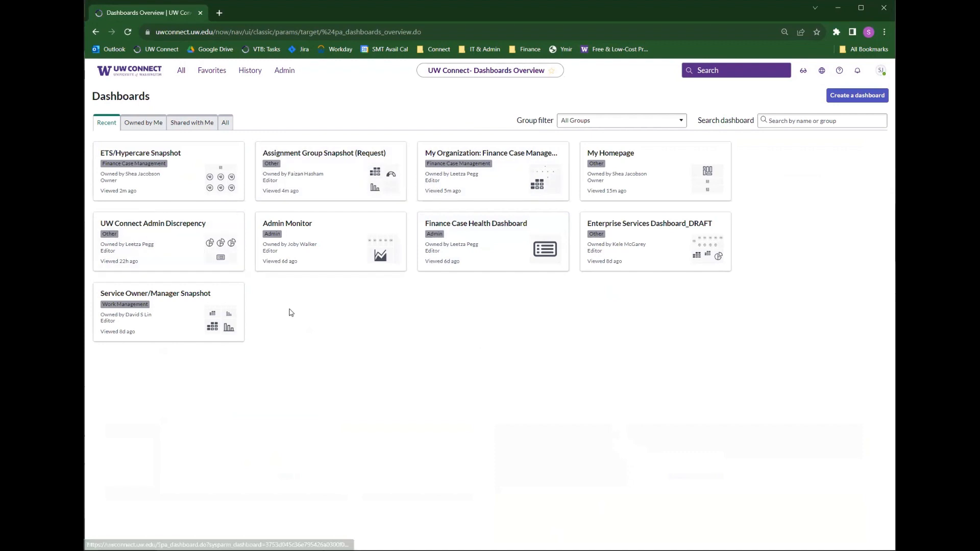
{"action": "left_click", "coordinate": [822, 121]}
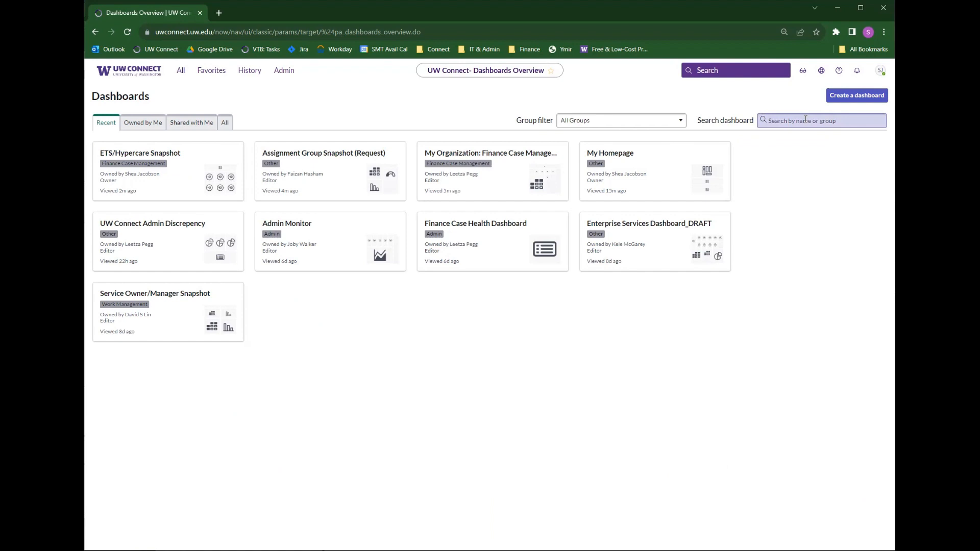
{"action": "mouse_move", "coordinate": [251, 123]}
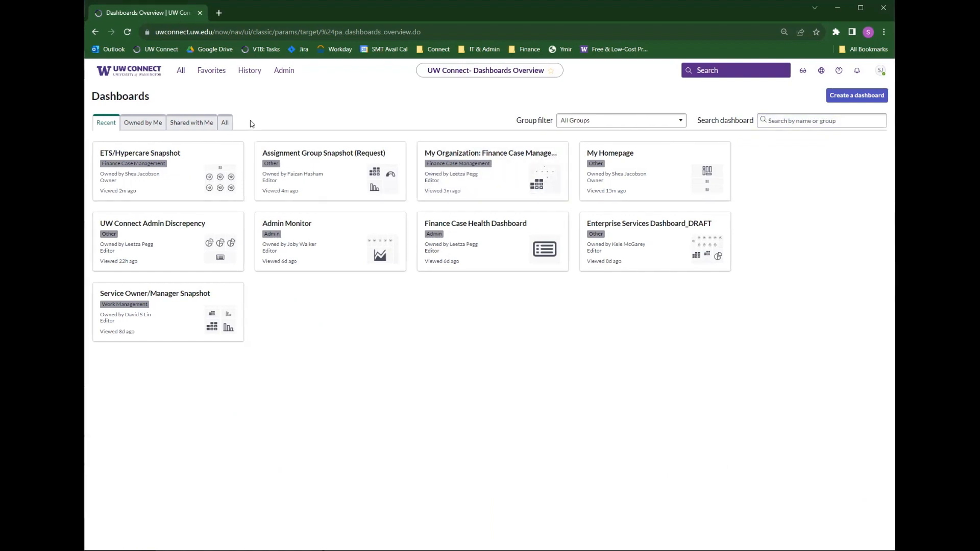
{"action": "mouse_move", "coordinate": [185, 104]}
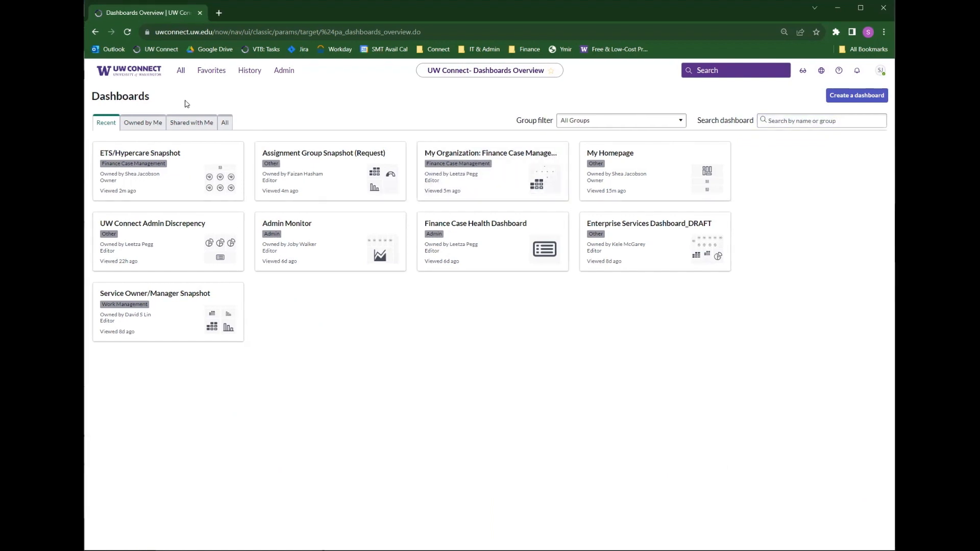
{"action": "mouse_move", "coordinate": [159, 100]}
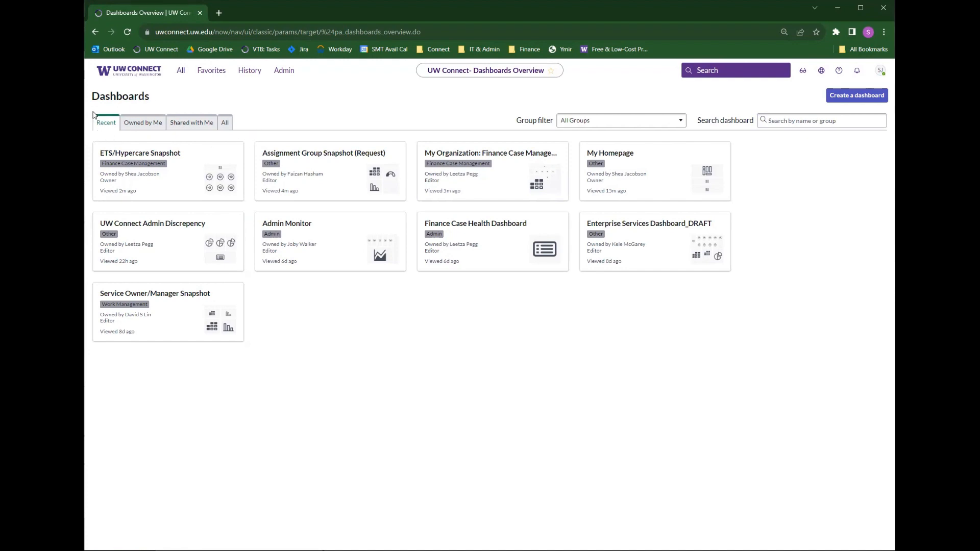
{"action": "mouse_move", "coordinate": [147, 112]}
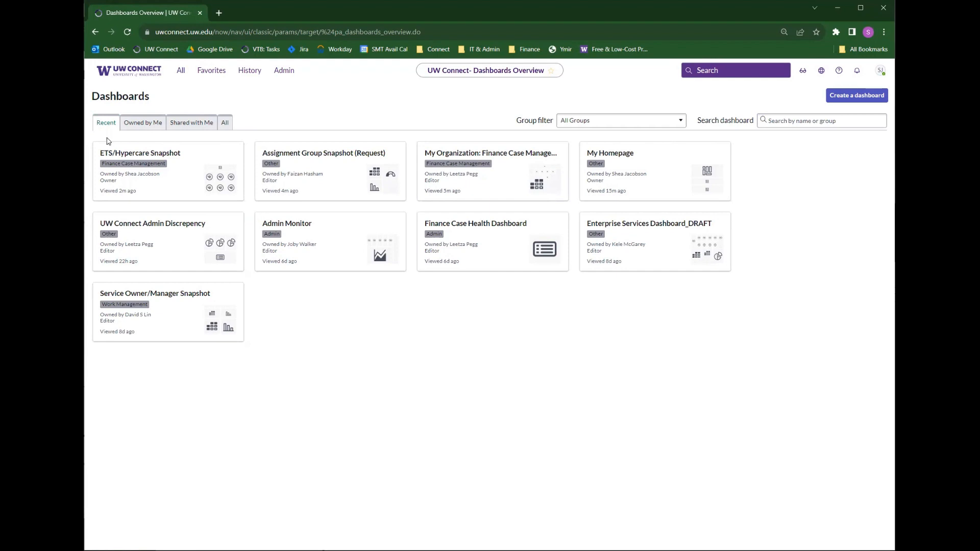
{"action": "mouse_move", "coordinate": [469, 184]}
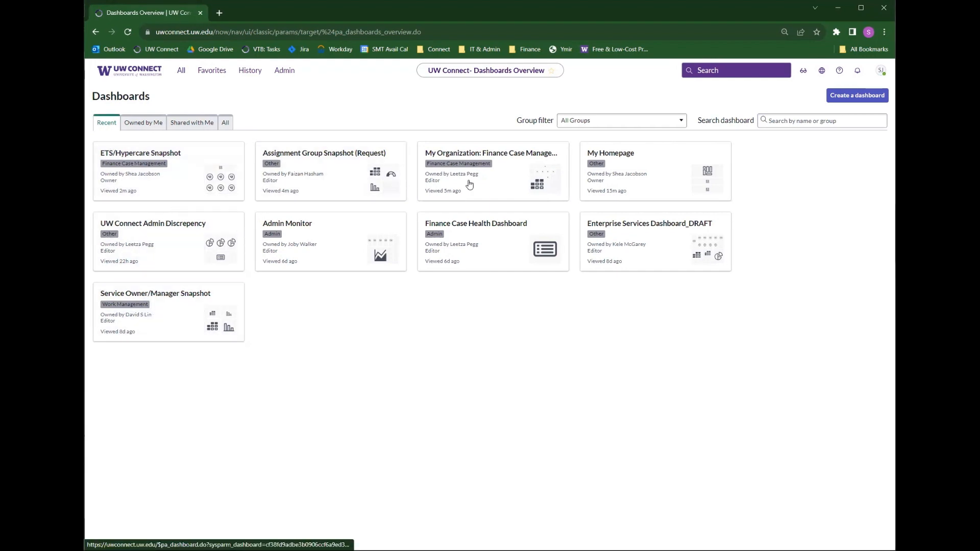
{"action": "mouse_move", "coordinate": [181, 309]}
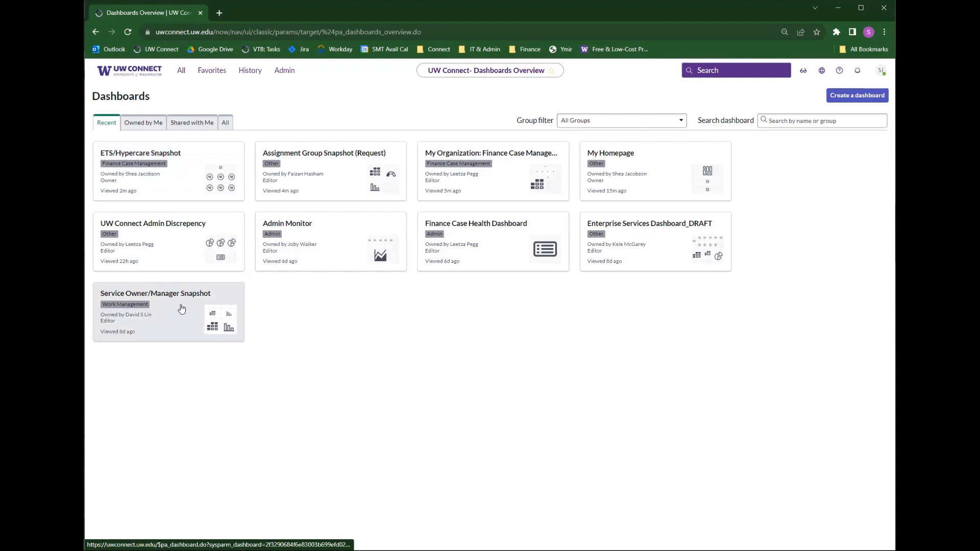
{"action": "mouse_move", "coordinate": [217, 106]}
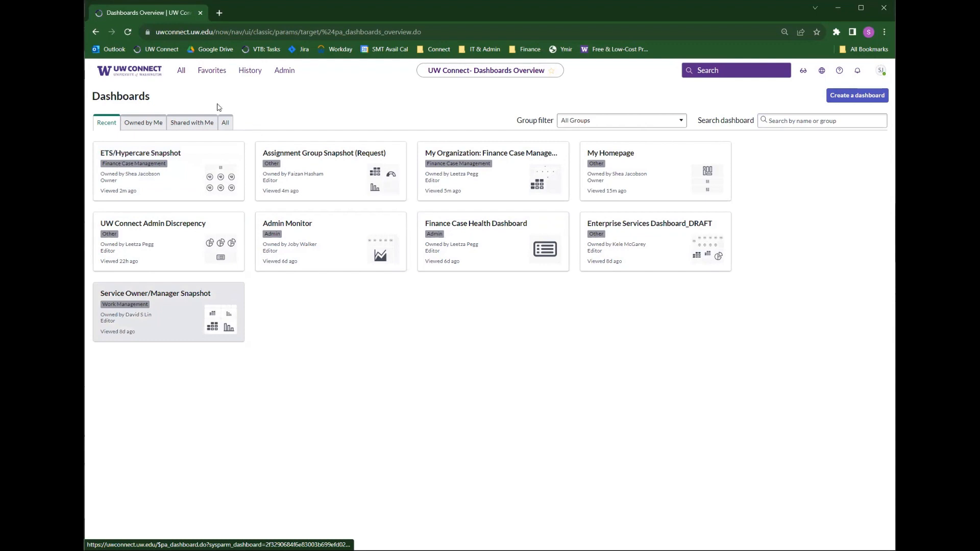
{"action": "mouse_move", "coordinate": [159, 192]}
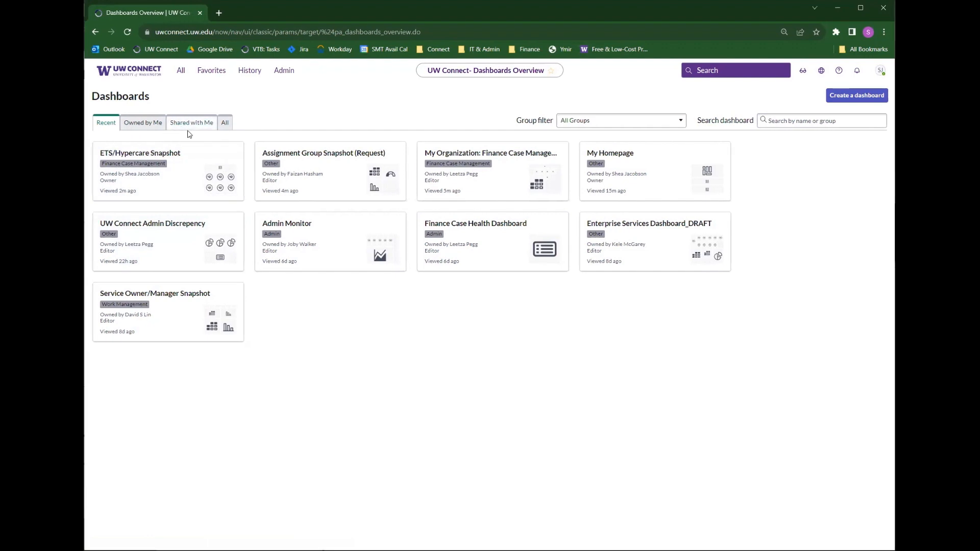
{"action": "mouse_move", "coordinate": [190, 130]}
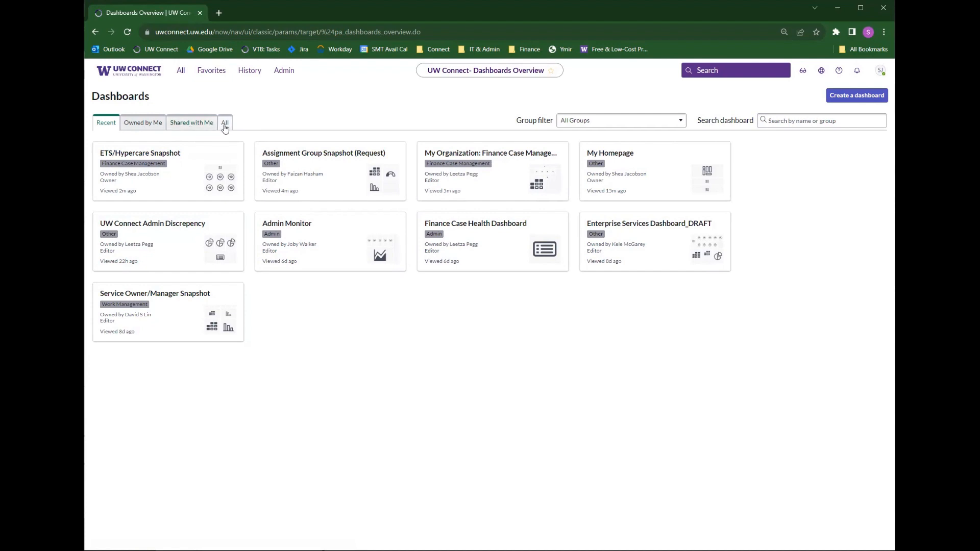
{"action": "mouse_move", "coordinate": [502, 159]}
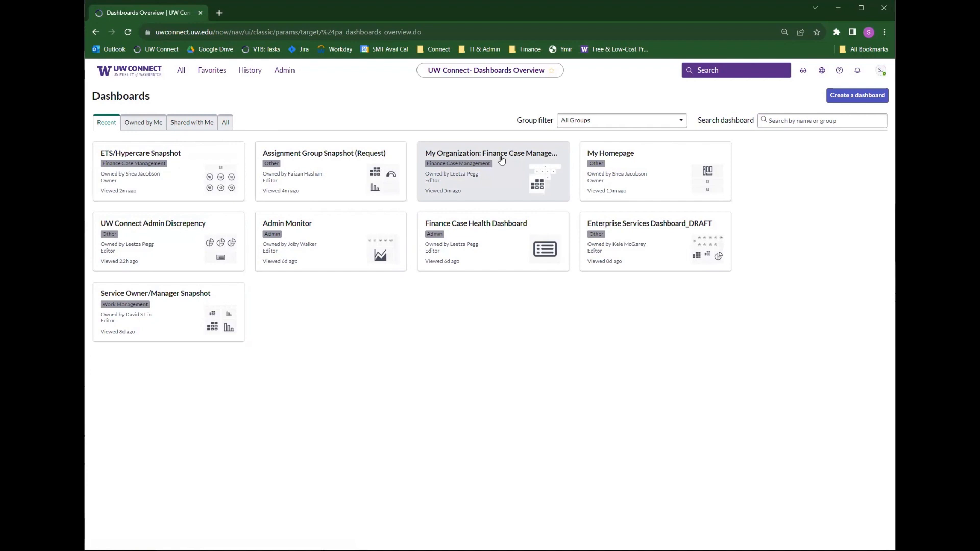
{"action": "mouse_move", "coordinate": [820, 136]}
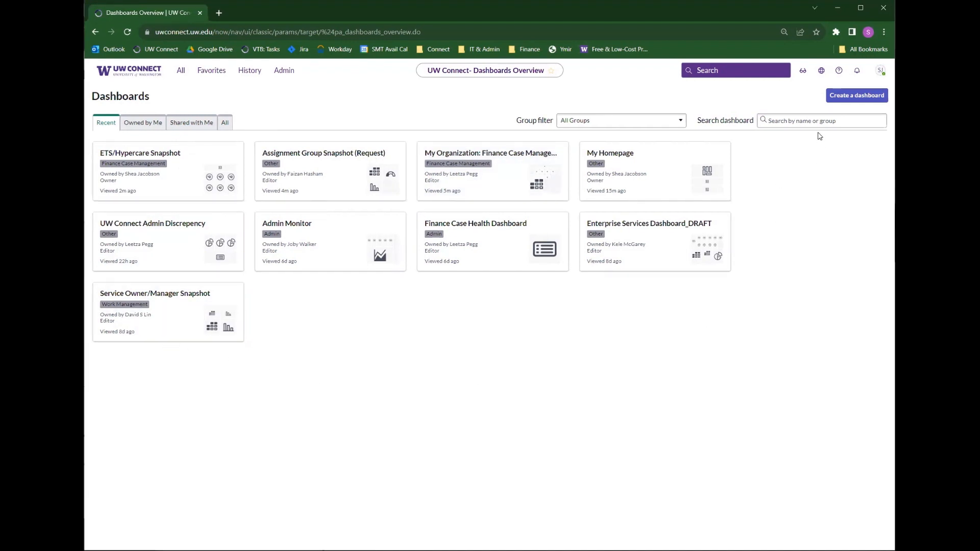
Step: Search recent dashboards for 'my group', find nothing, and widen the search to all dashboards
{"action": "left_click", "coordinate": [822, 121]}
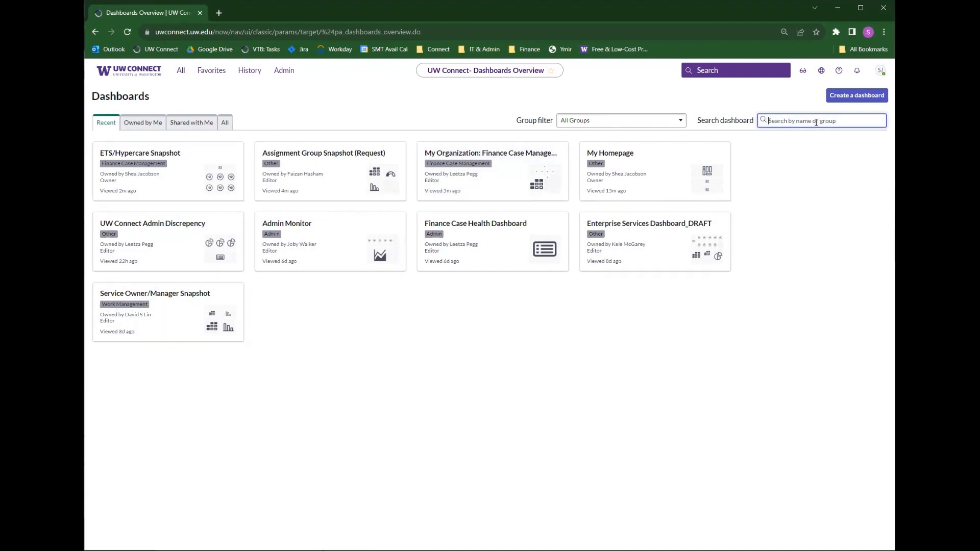
{"action": "type", "text": "my group"}
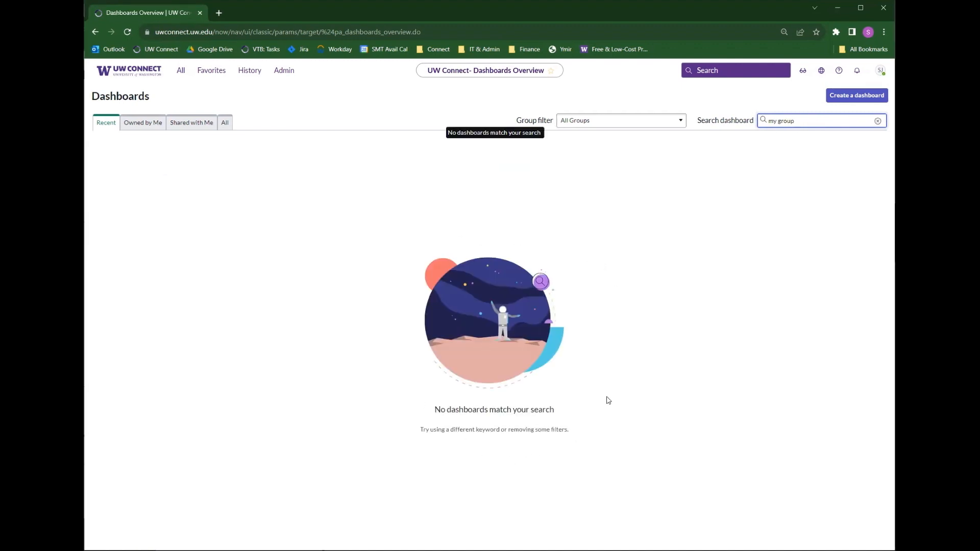
{"action": "mouse_move", "coordinate": [487, 233]}
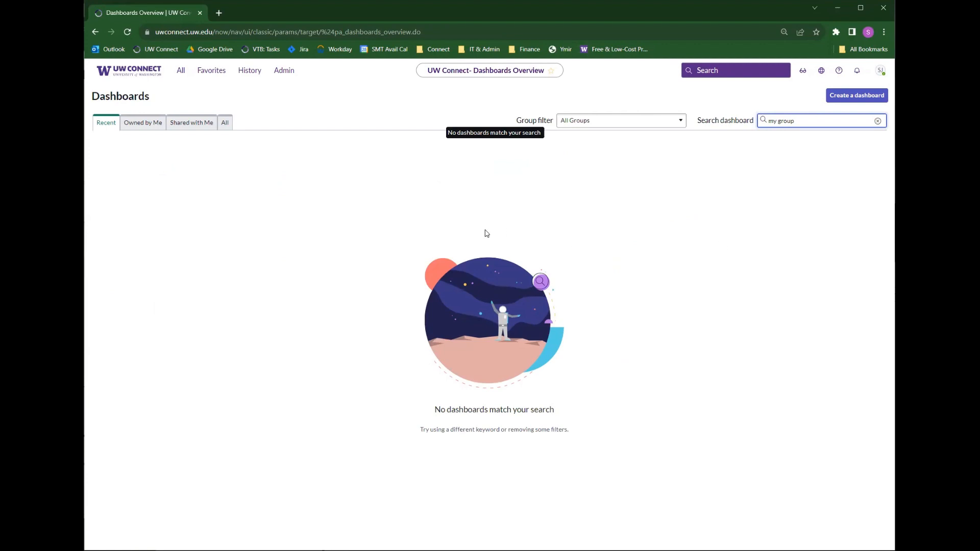
{"action": "mouse_move", "coordinate": [106, 132]}
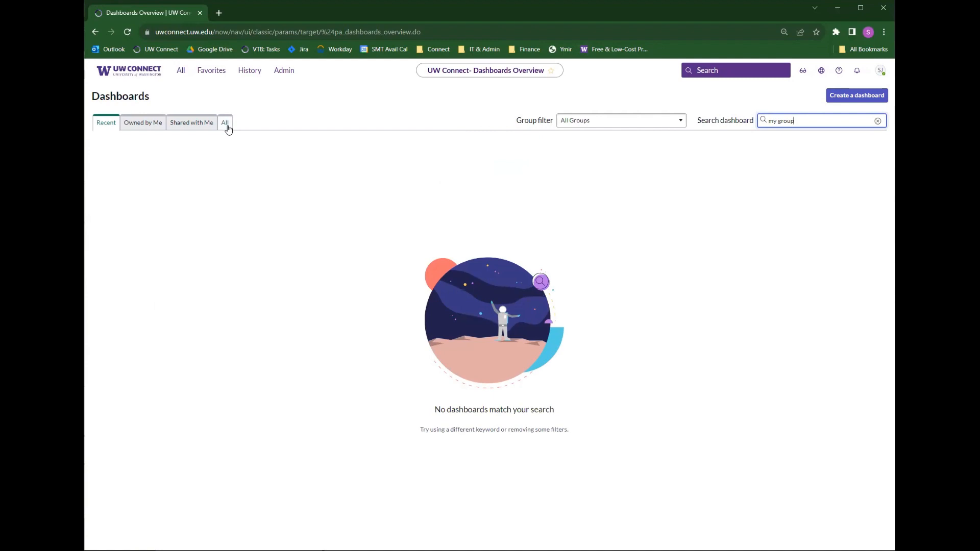
{"action": "mouse_move", "coordinate": [196, 130]}
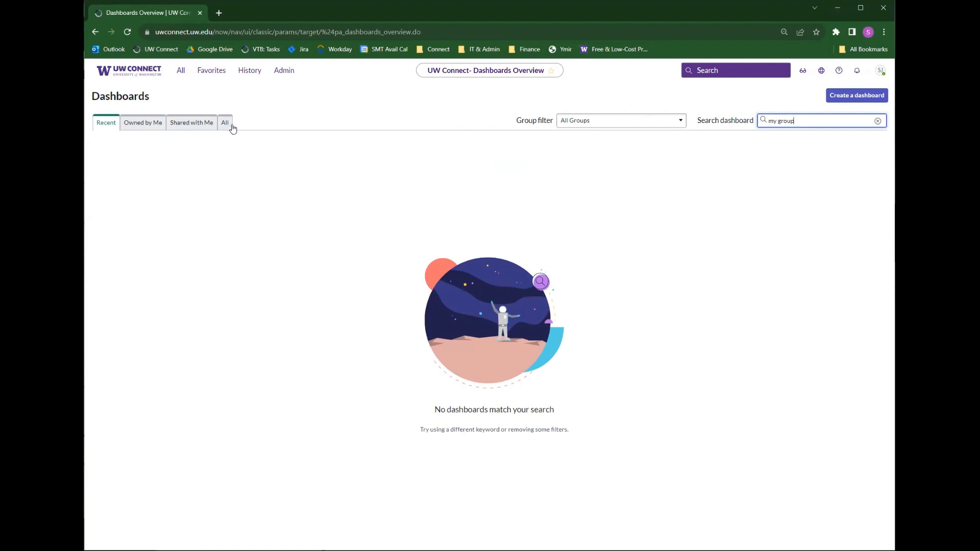
{"action": "left_click", "coordinate": [225, 122]}
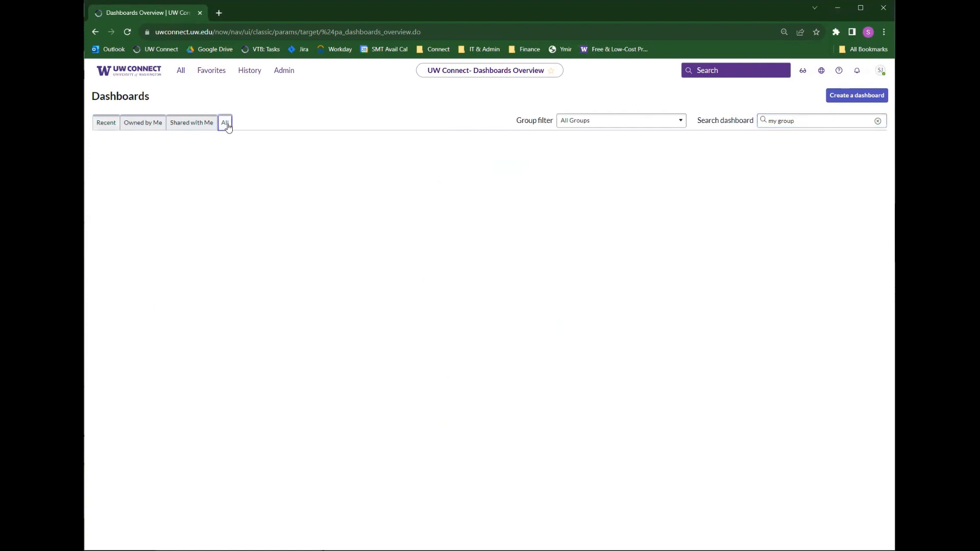
Step: List every dashboard matching 'my group', including the My Group's HR/P Work dashboards
{"action": "left_click", "coordinate": [224, 122]}
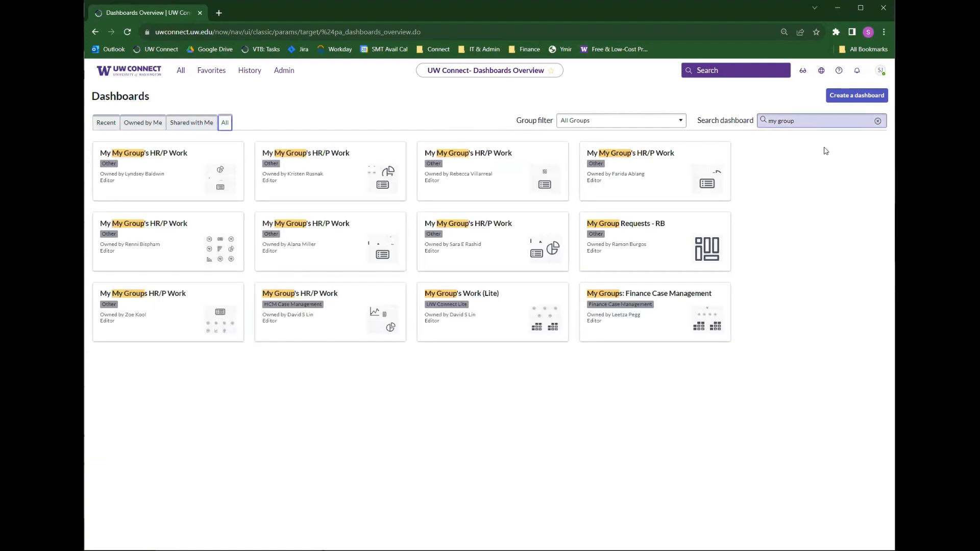
{"action": "mouse_move", "coordinate": [663, 309]}
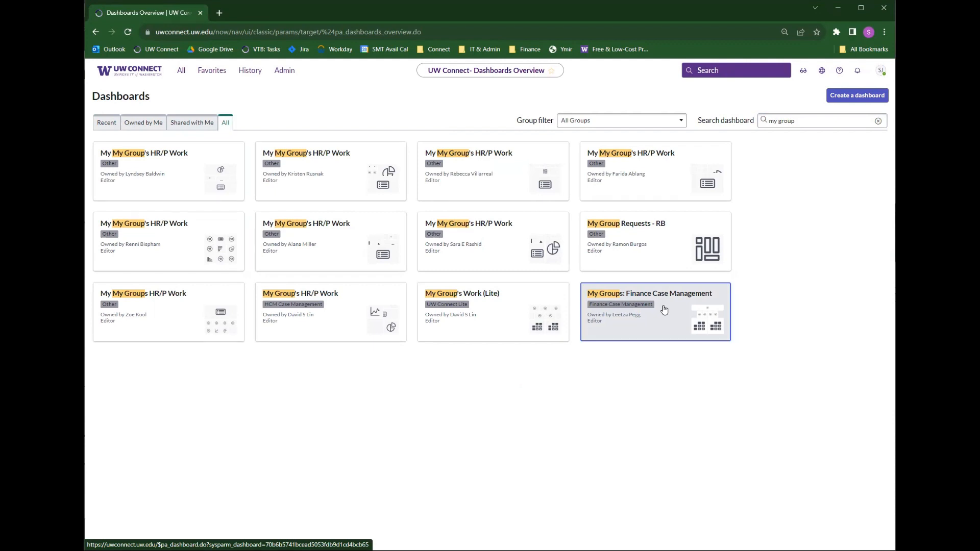
Step: Load the My Groups: Finance Case Management dashboard showing 1 open case
{"action": "left_click", "coordinate": [665, 308]}
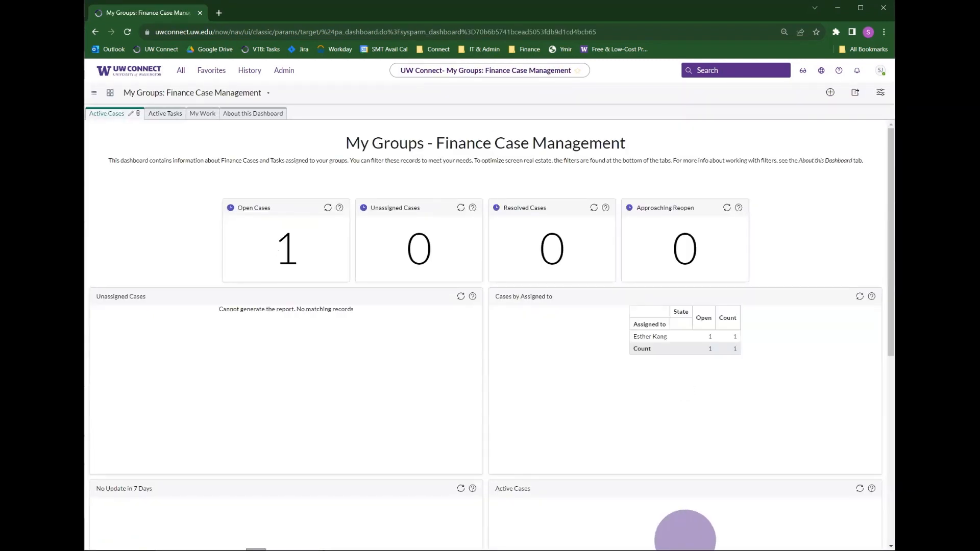
{"action": "mouse_move", "coordinate": [290, 188]}
{"action": "type", "text": "finance"}
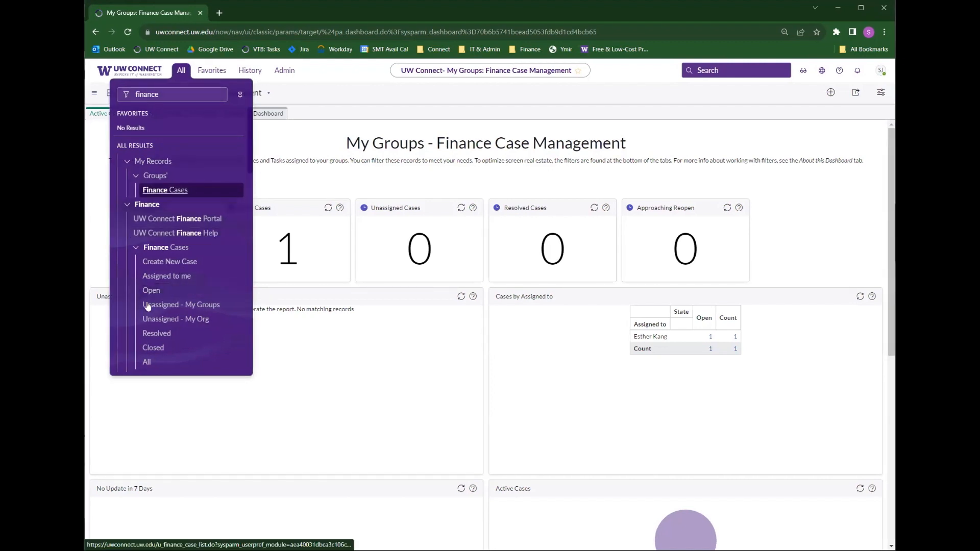
Step: View the Finance Cases list, then return home to the My Groups: Finance Case Management dashboard
{"action": "left_click", "coordinate": [180, 304]}
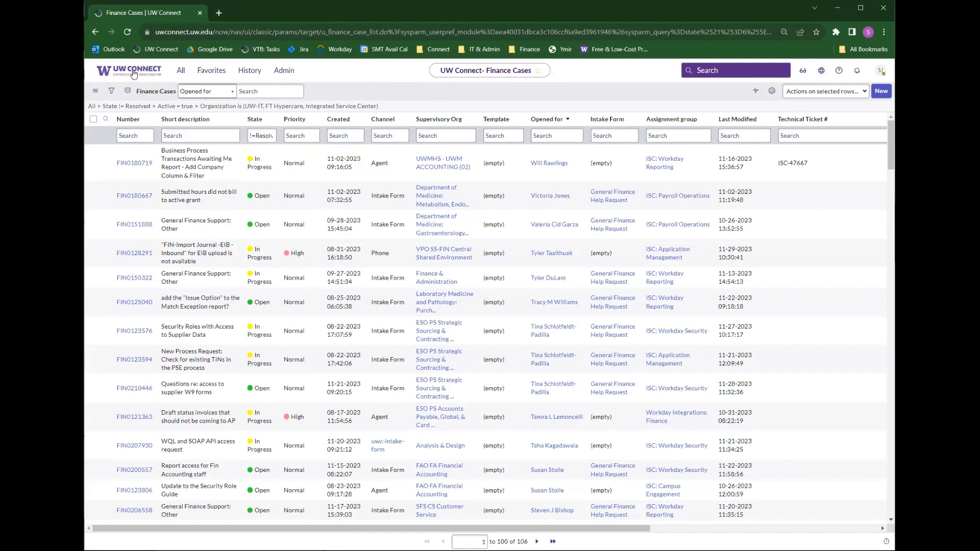
{"action": "left_click", "coordinate": [134, 72]}
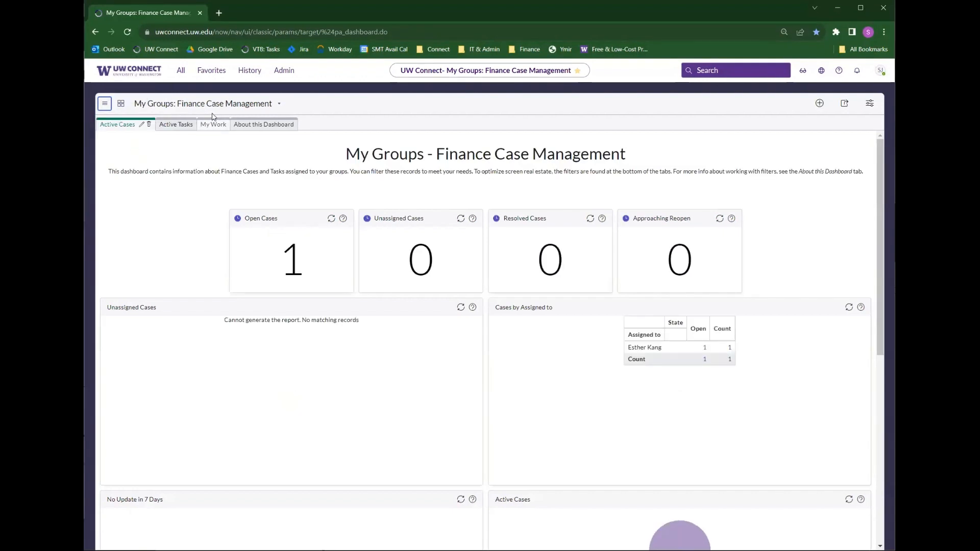
Step: Show the Change Dashboard menu, now listing My Groups: Finance Case Management first
{"action": "left_click", "coordinate": [280, 104]}
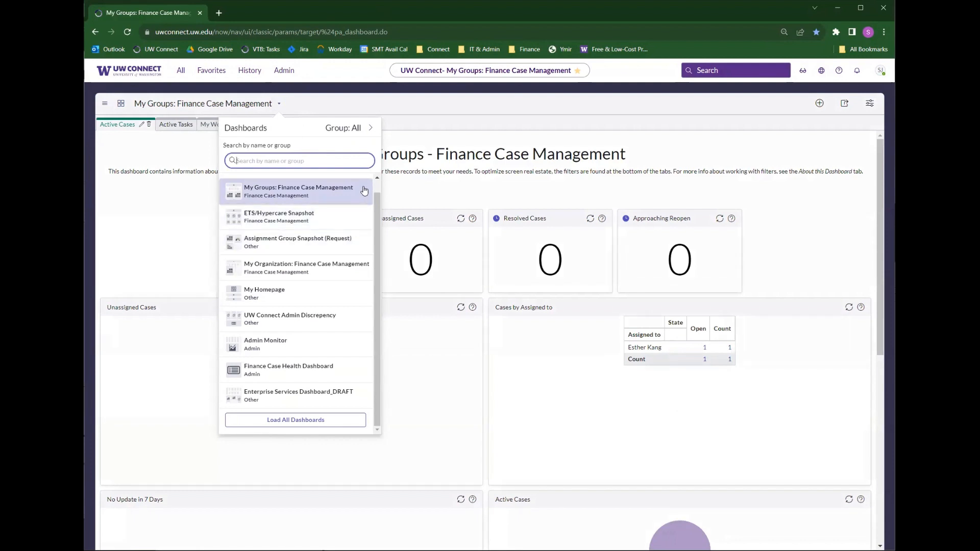
{"action": "mouse_move", "coordinate": [343, 217]}
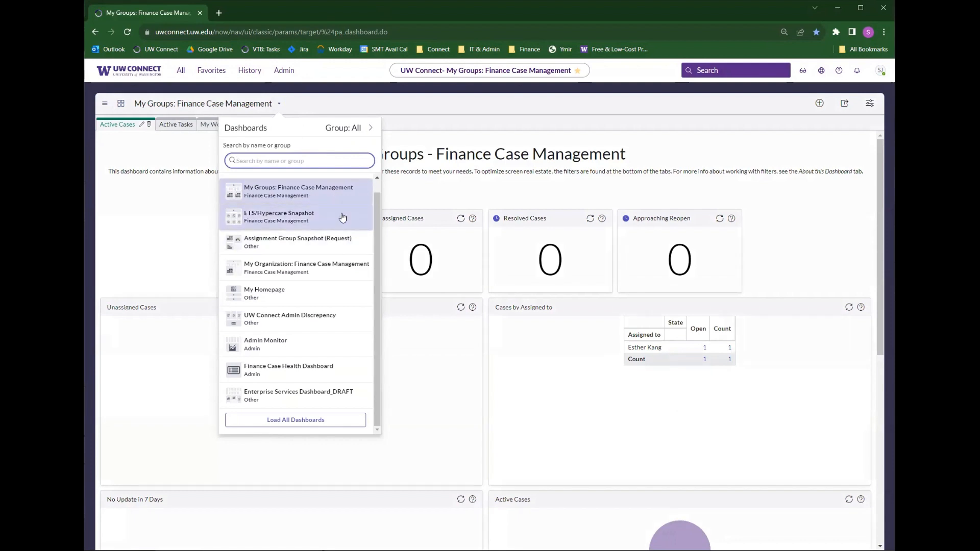
{"action": "mouse_move", "coordinate": [253, 224]}
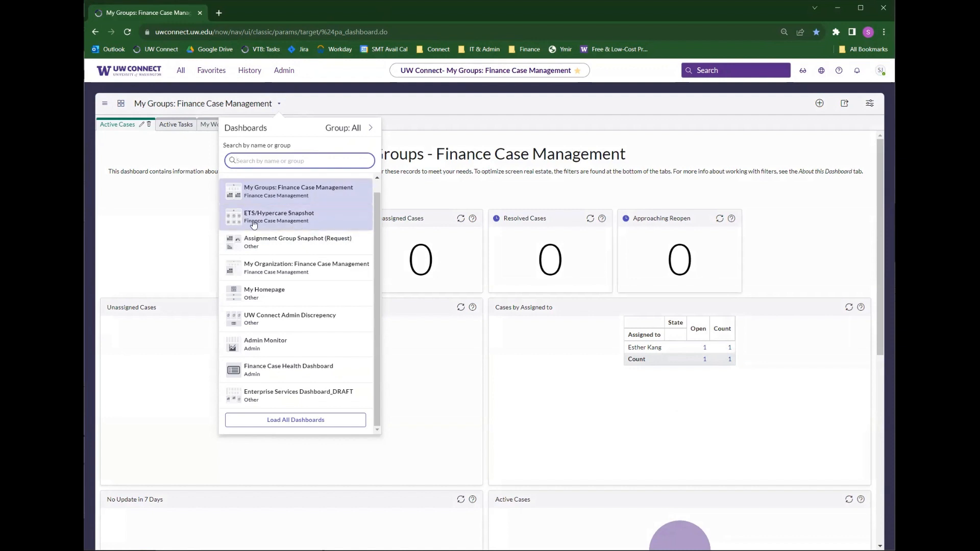
{"action": "mouse_move", "coordinate": [323, 232]}
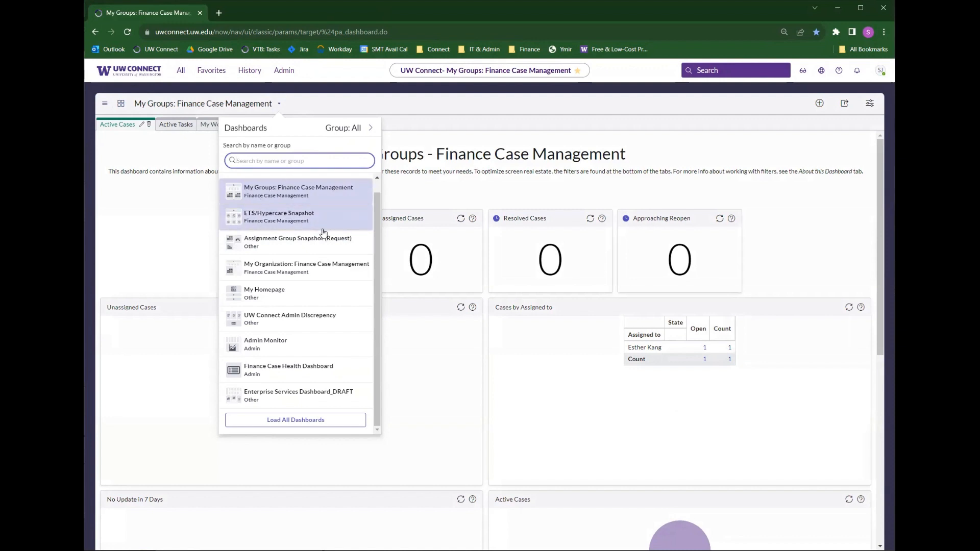